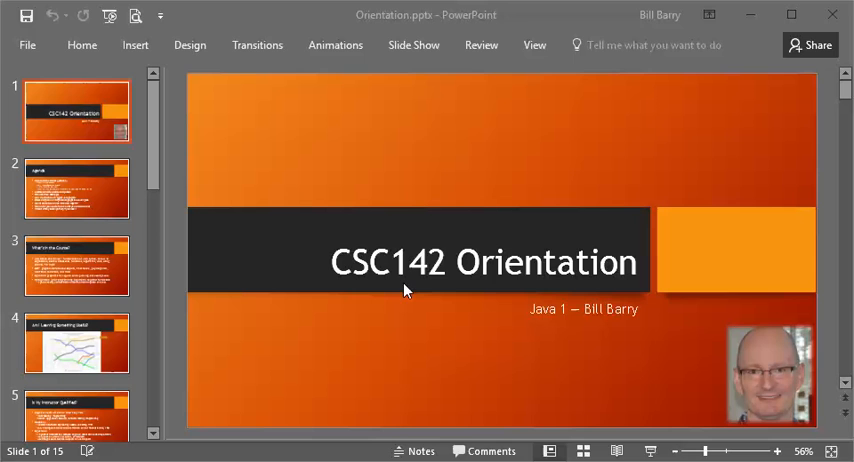
# Show slide 2, the Agenda slide listing the orientation topics
pyautogui.click(76, 188)
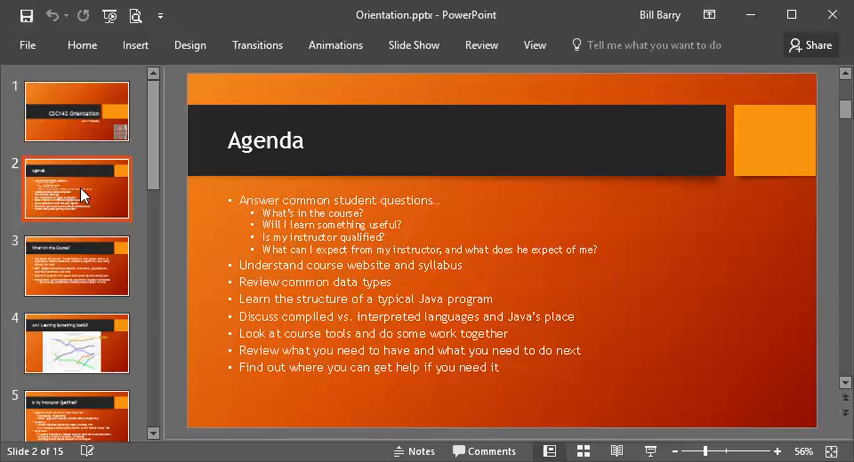
# Show slide 3, What's in the Course?, covering Java basics, OOP, projects and prerequisites
pyautogui.click(76, 264)
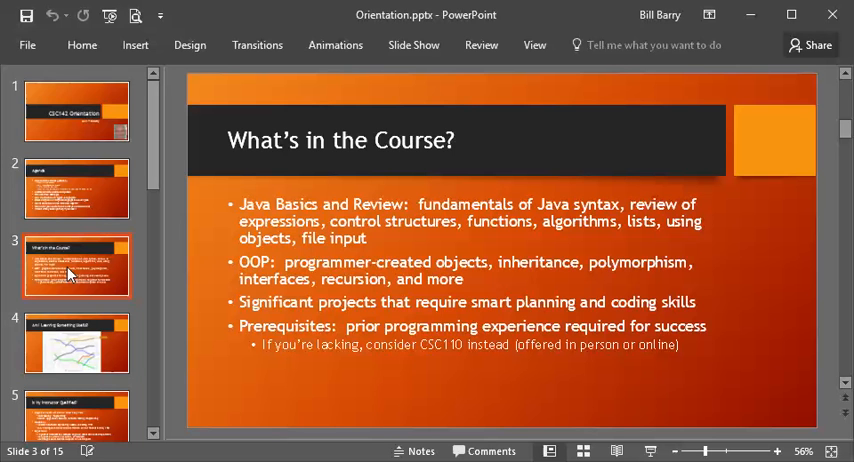
pyautogui.scroll(-3)
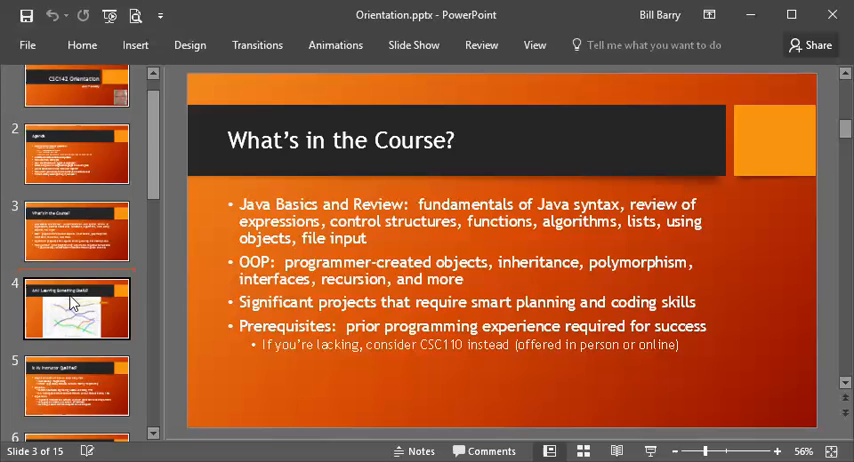
# Show slide 4, Am I Learning Something Useful?, with the language-popularity chart
pyautogui.click(76, 308)
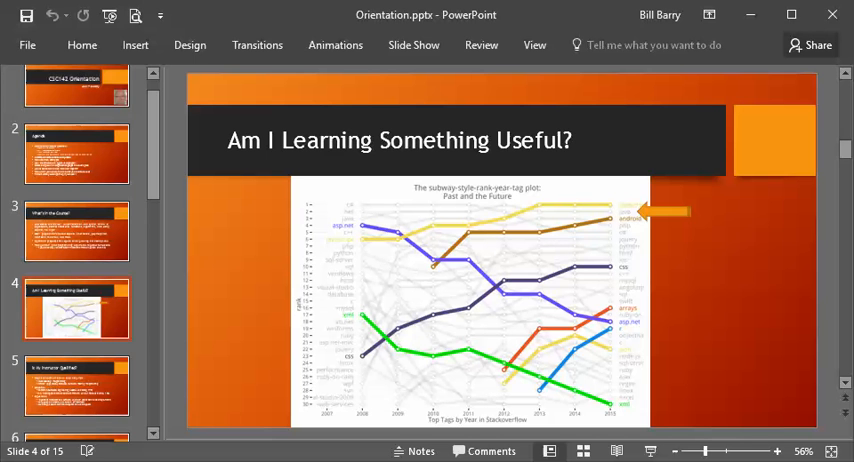
pyautogui.moveTo(84, 454)
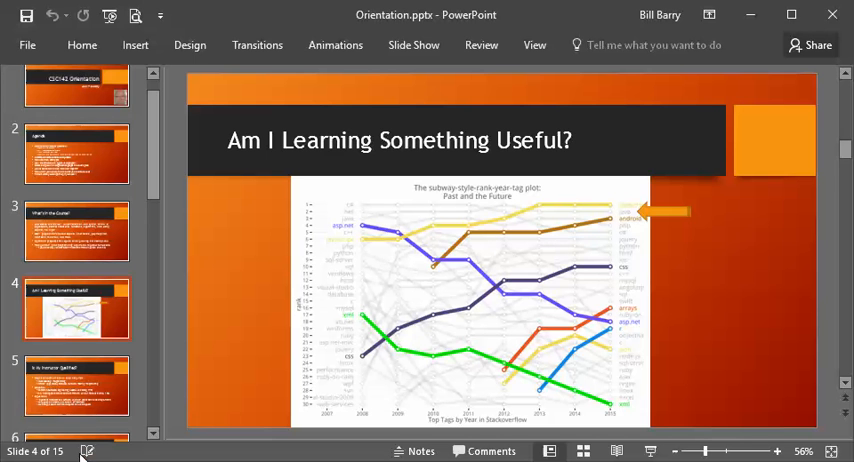
# Show the Is My Instructor Qualified? slide, then move on to My Promises: I Will…
pyautogui.click(76, 384)
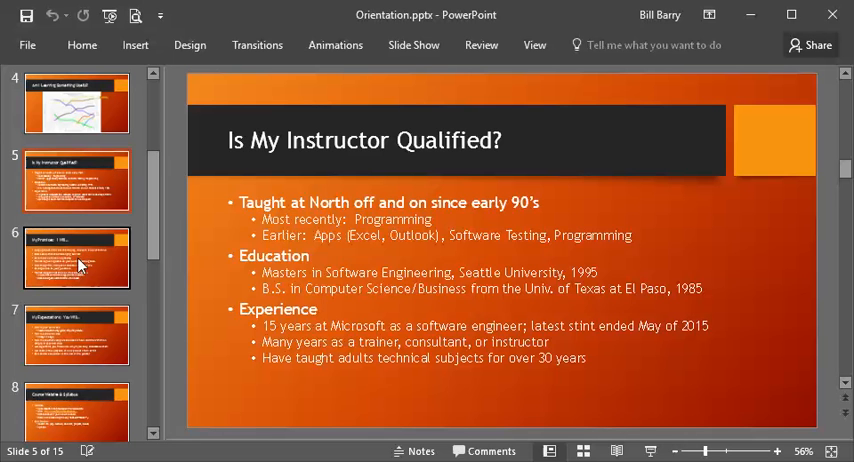
pyautogui.click(76, 258)
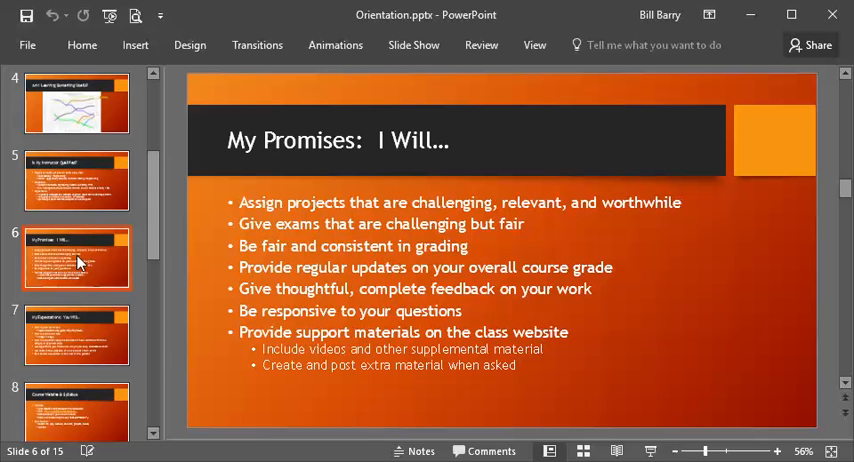
pyautogui.moveTo(76, 344)
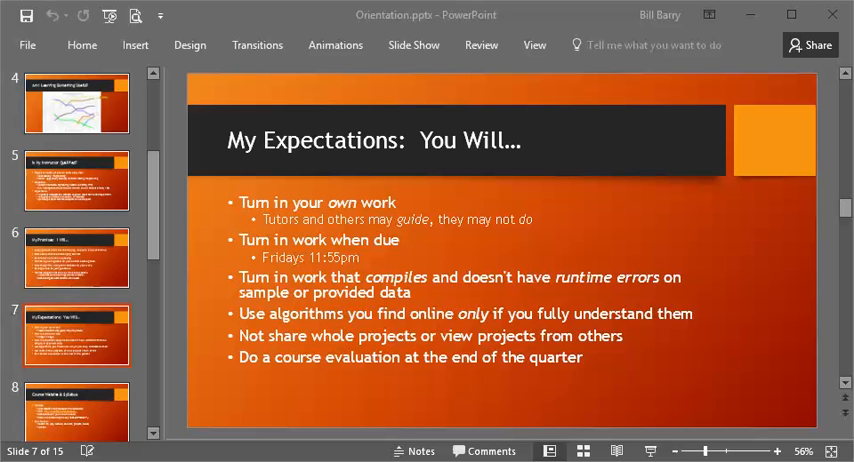
pyautogui.moveTo(98, 308)
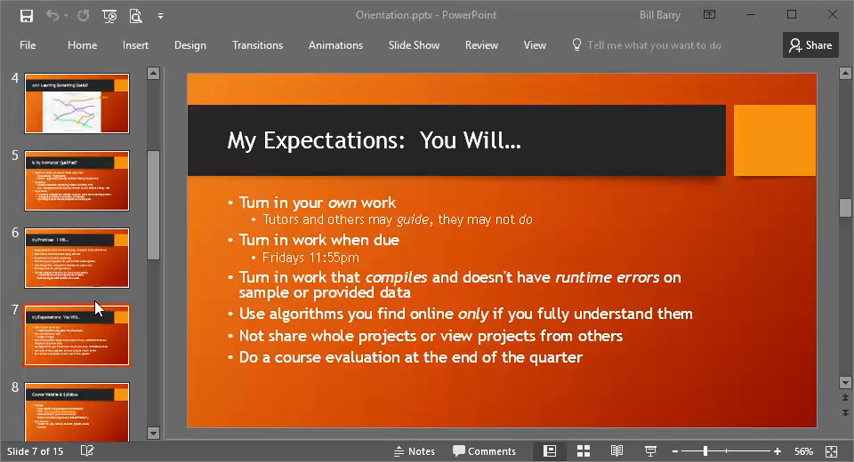
# Show slide 8, Course Website & Syllabus, with the Moodle site details
pyautogui.click(76, 338)
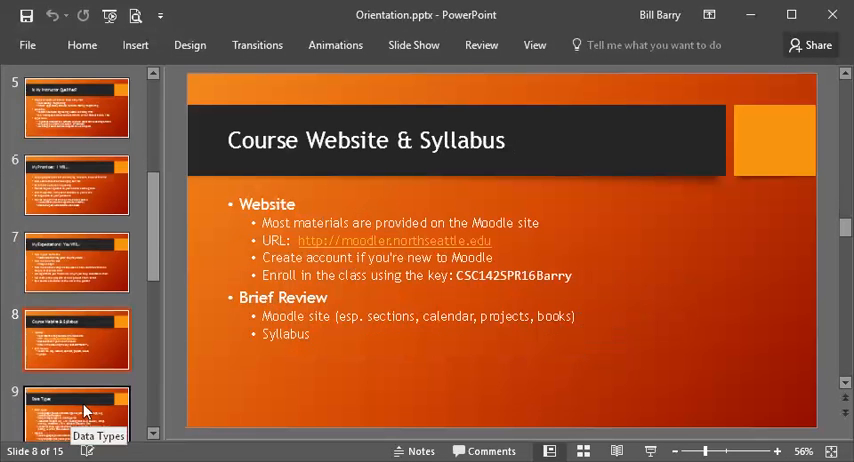
pyautogui.scroll(-3)
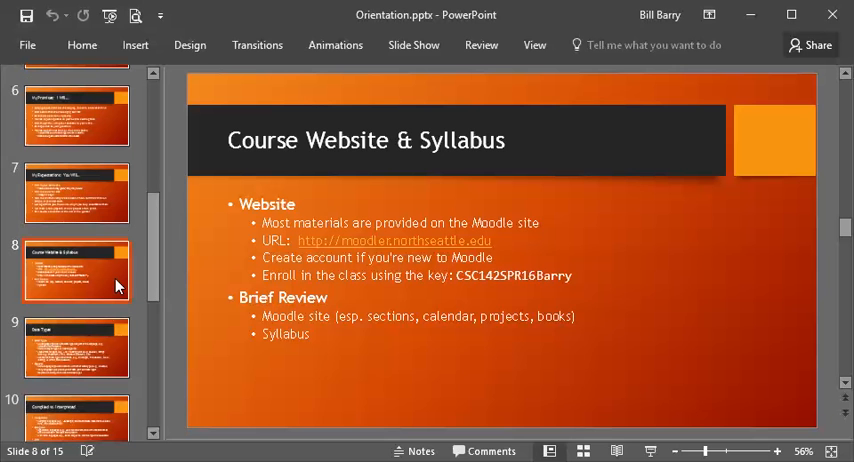